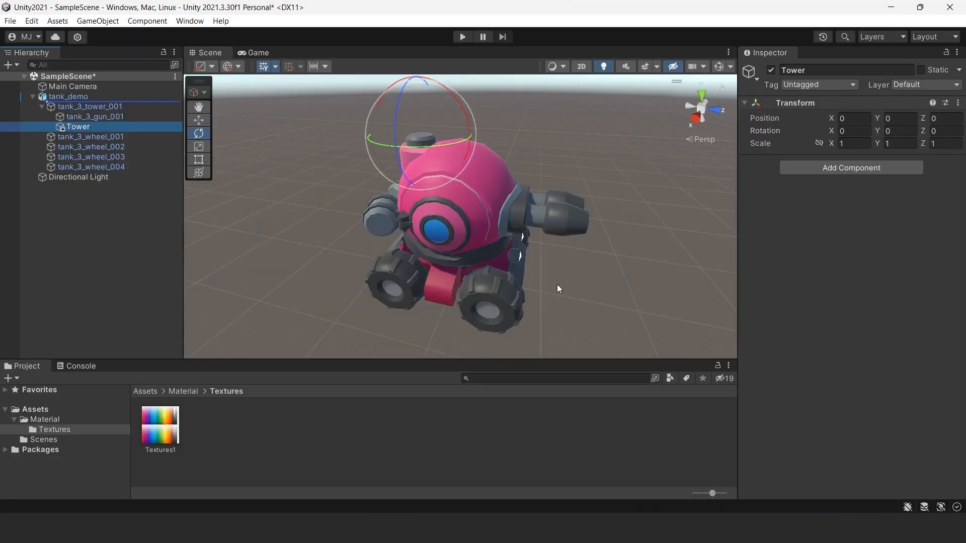
Create an empty Tower object under tank_demo and parent the tank_3_tower_001 mesh to it.
right_click(69, 97)
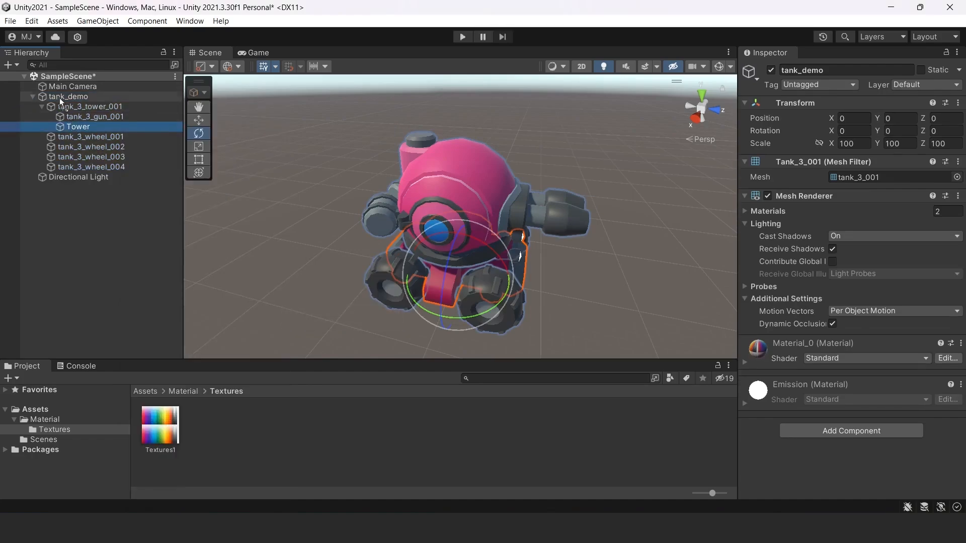
click(79, 106)
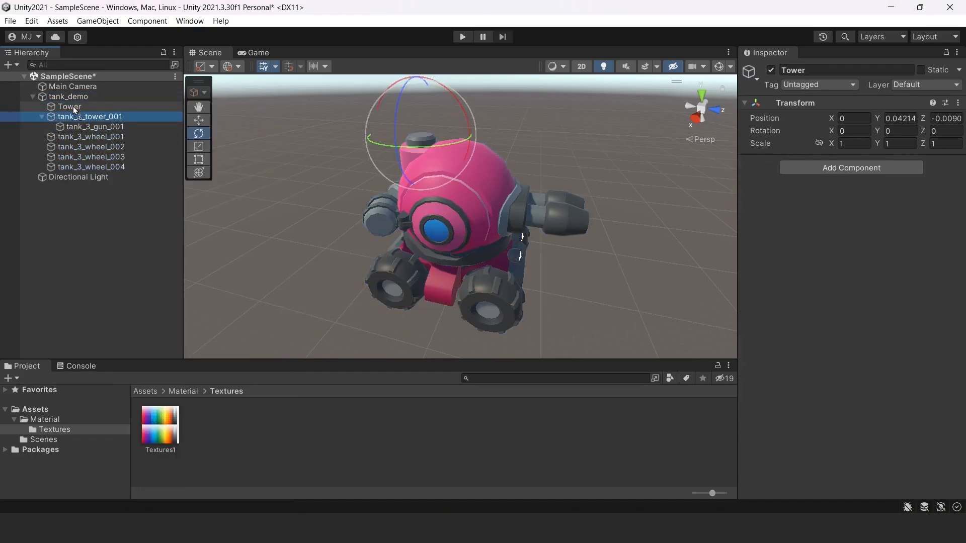
click(90, 116)
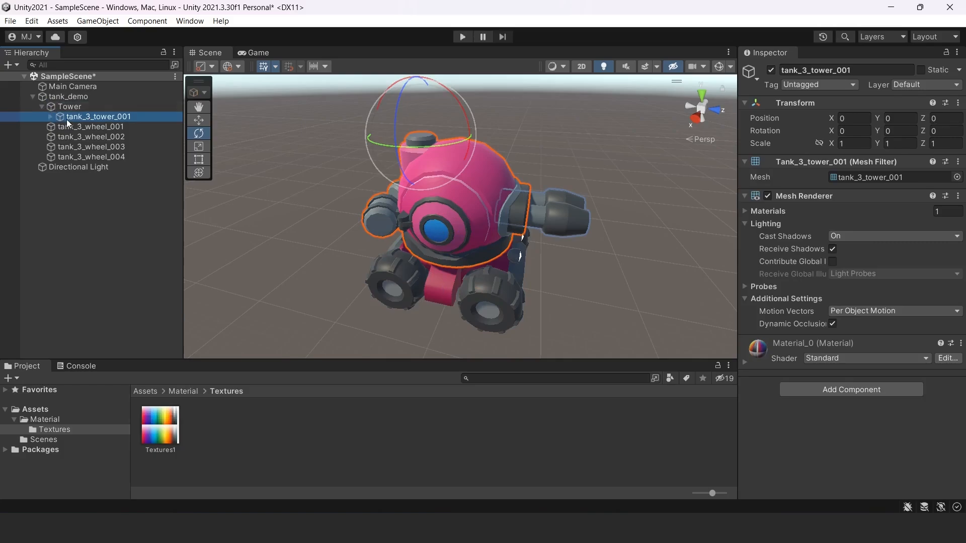
click(69, 117)
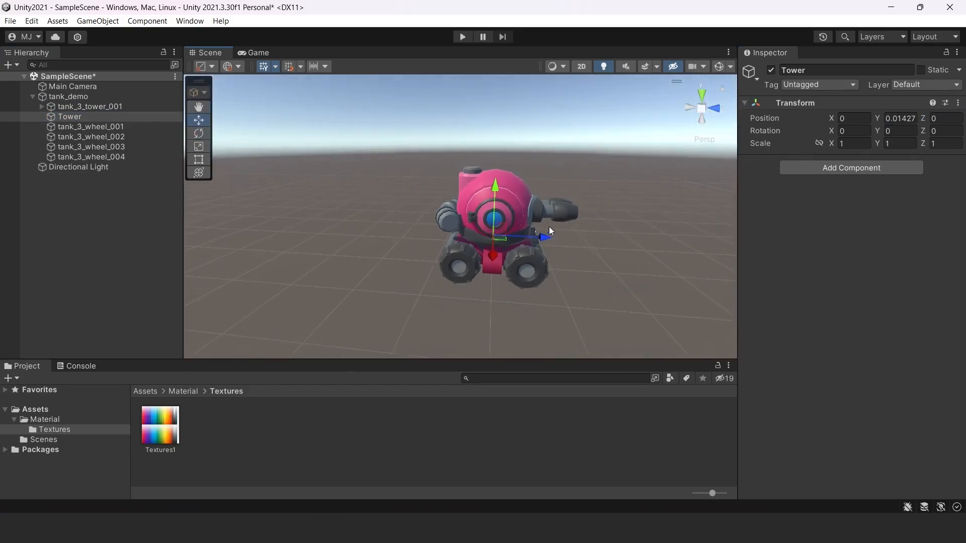
click(90, 105)
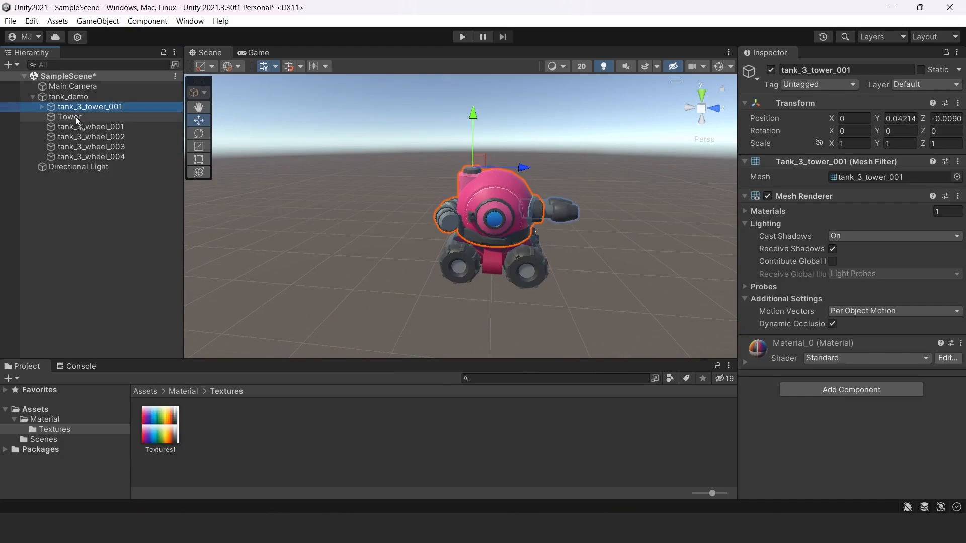
click(70, 106)
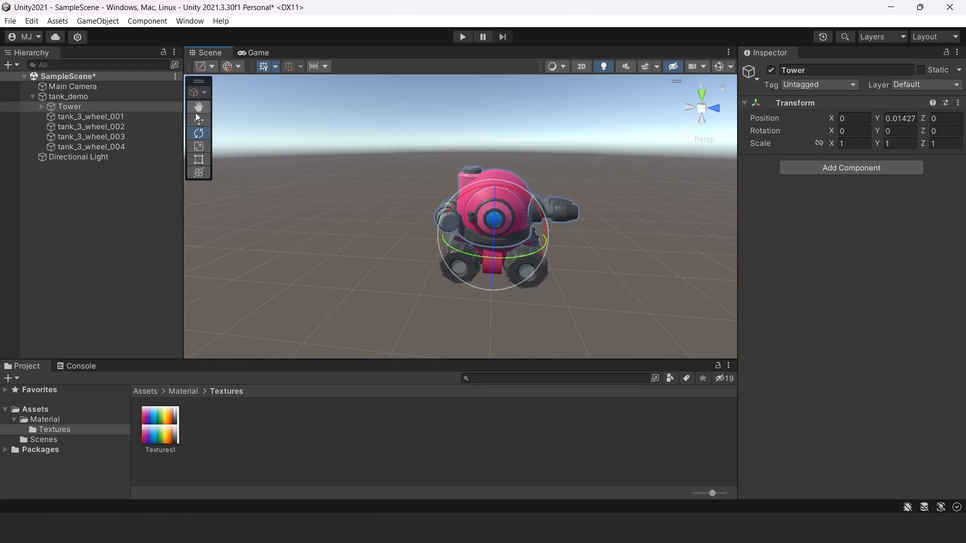
Reveal the Assets folder in File Explorer and grab the project folder's path.
click(68, 97)
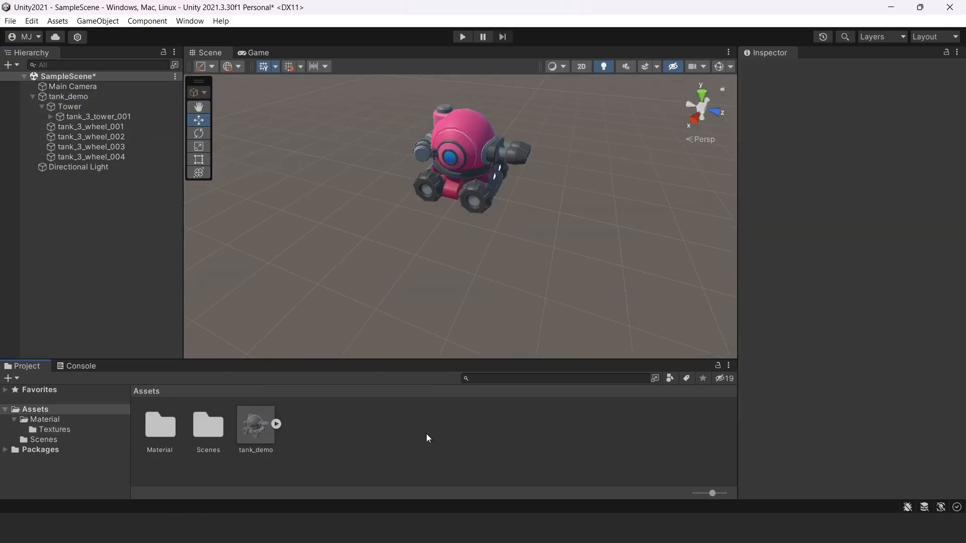
right_click(427, 438)
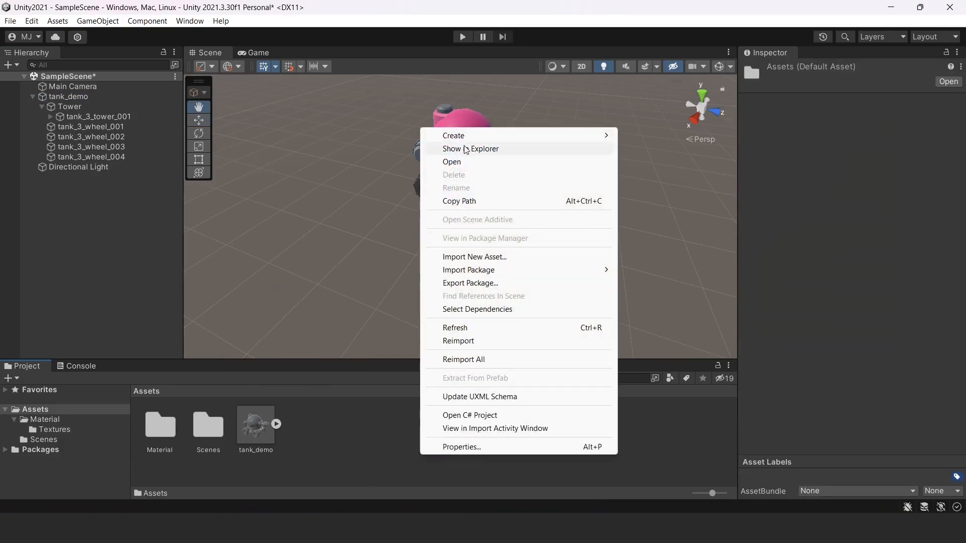
click(471, 149)
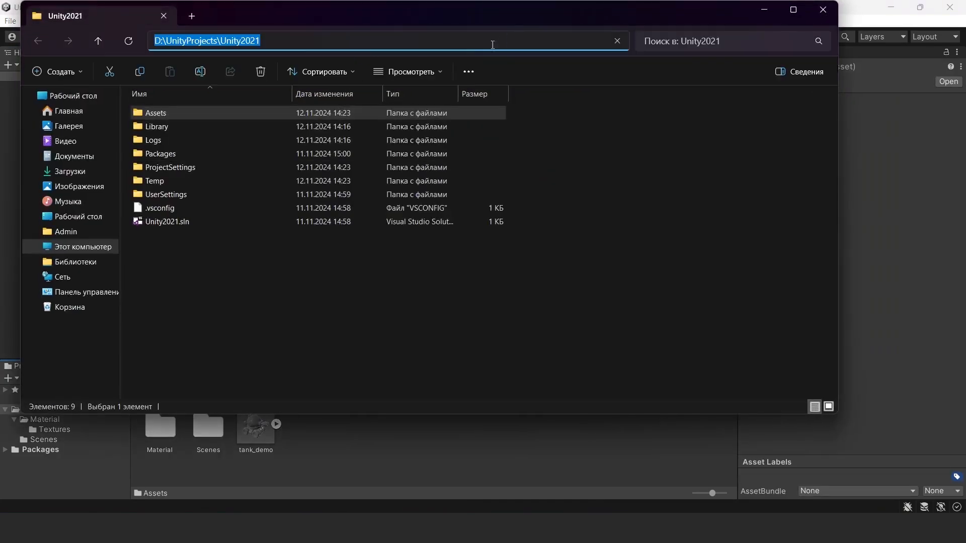
click(822, 10)
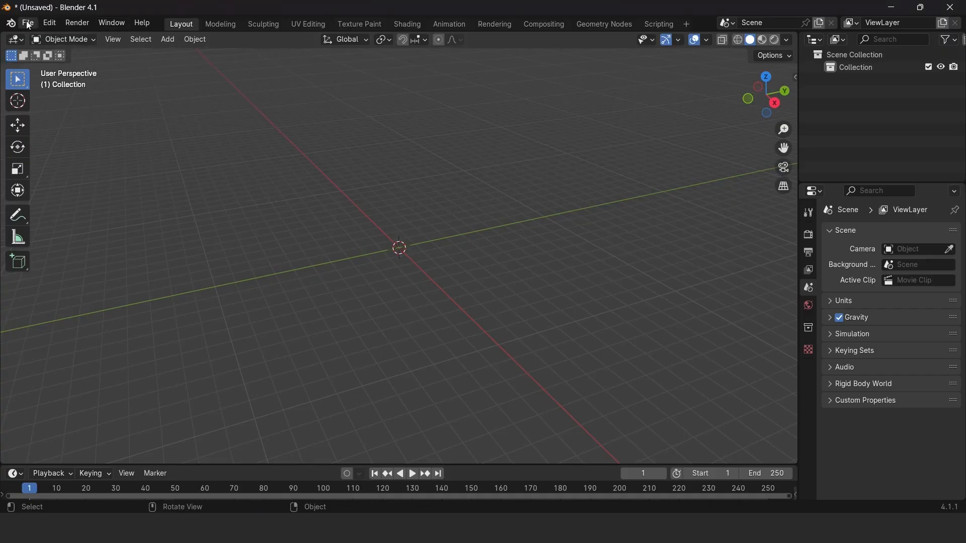
Start an FBX import in Blender pointed at the Unity project folder.
click(28, 23)
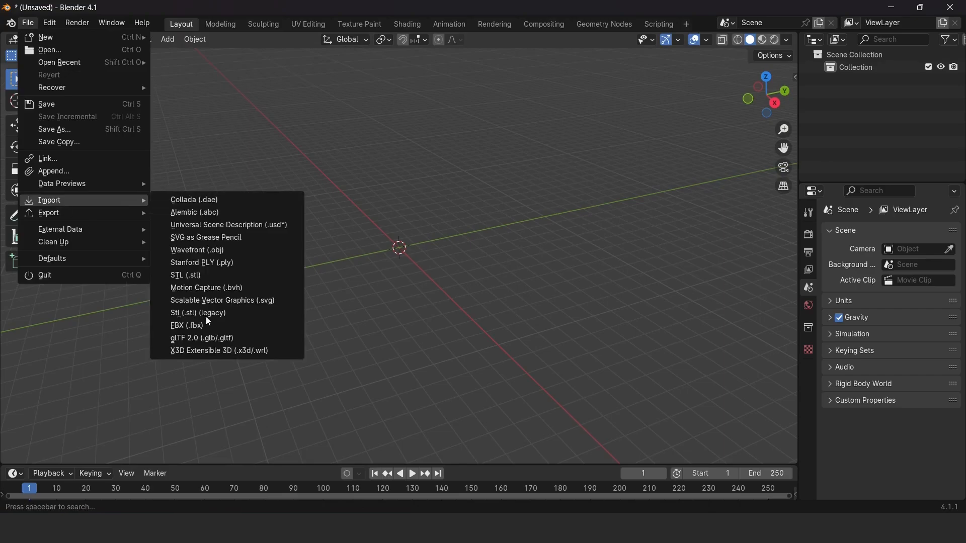
click(188, 328)
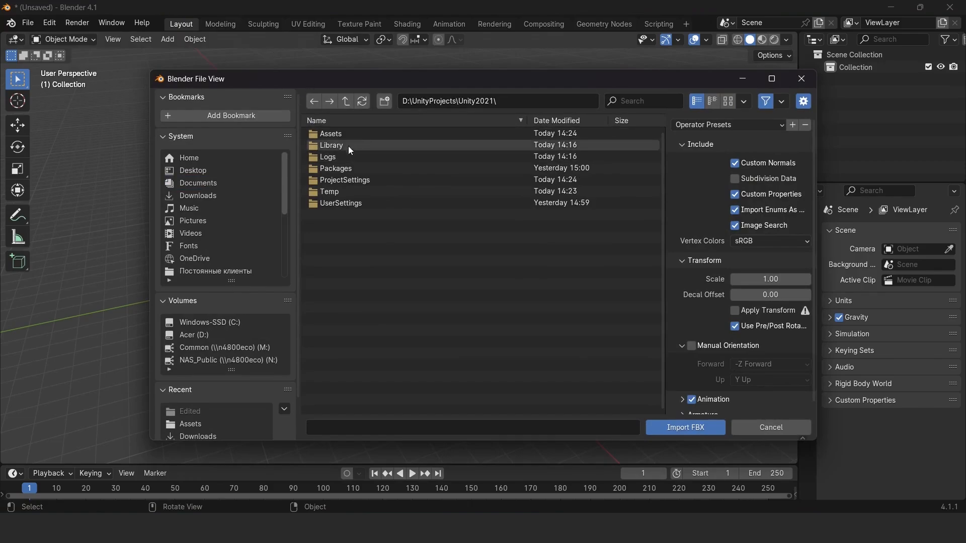
mouse_move(372, 142)
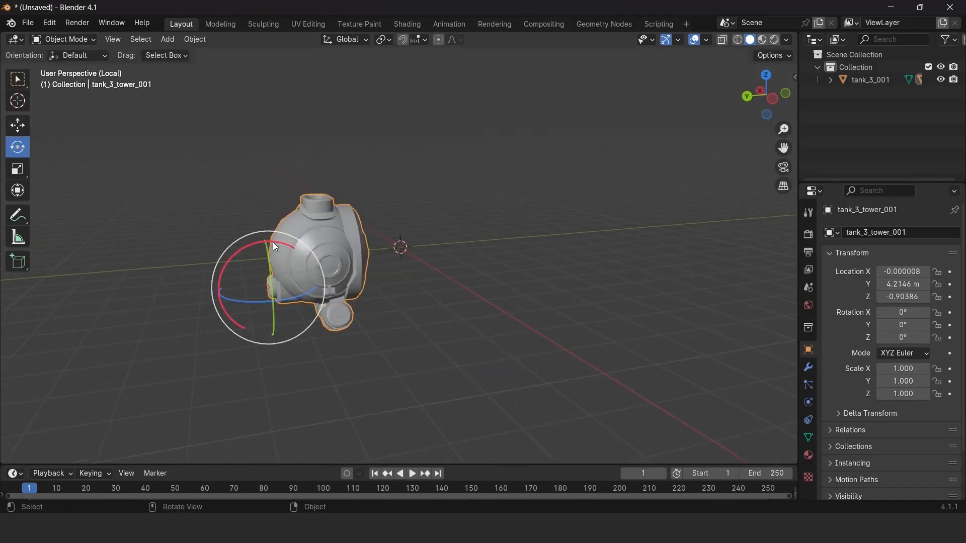
Enter Edit Mode on the tower mesh and snap the 3D cursor to the selection's middle.
click(64, 39)
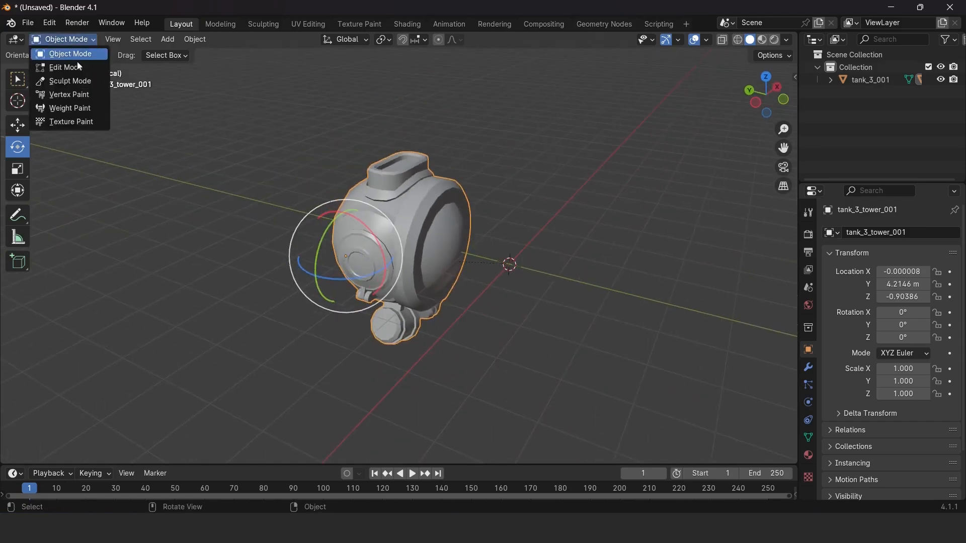
click(64, 67)
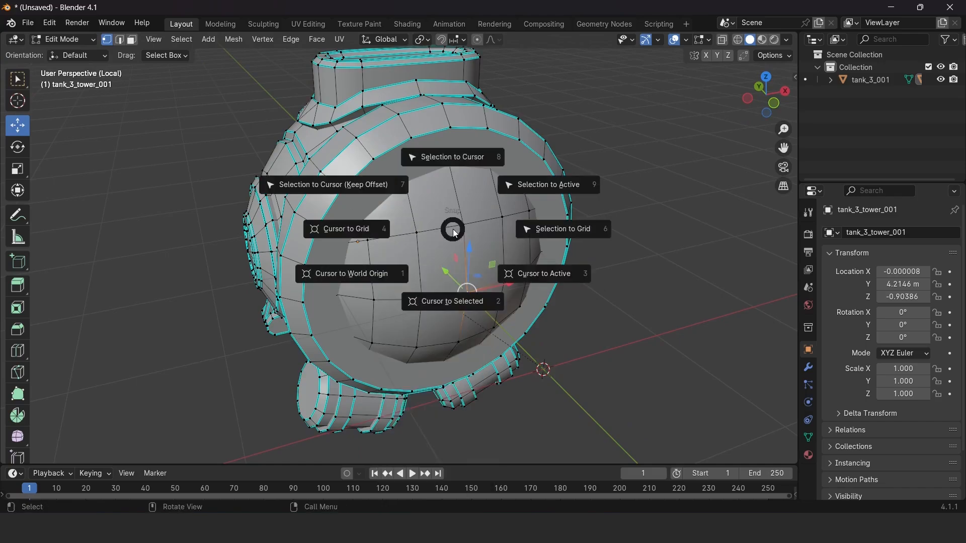
mouse_move(549, 280)
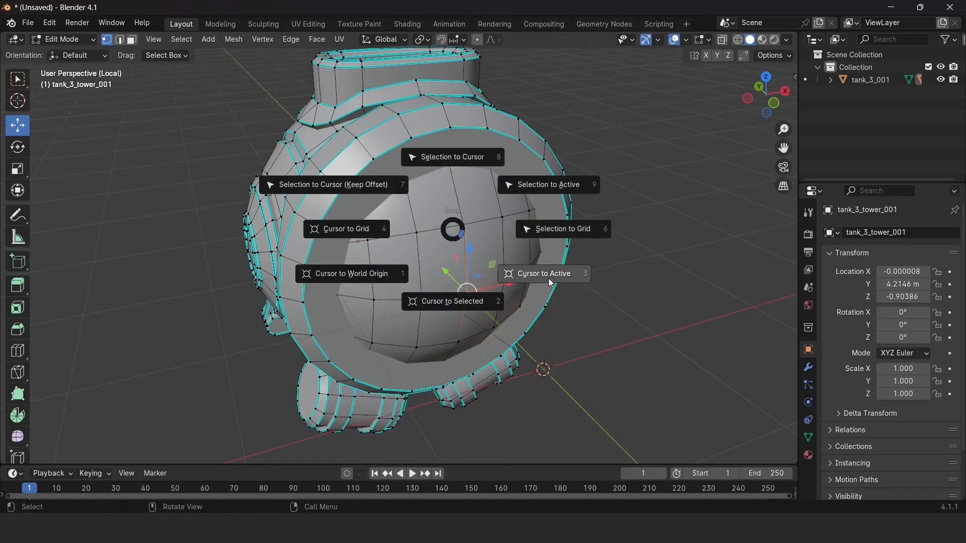
mouse_move(452, 301)
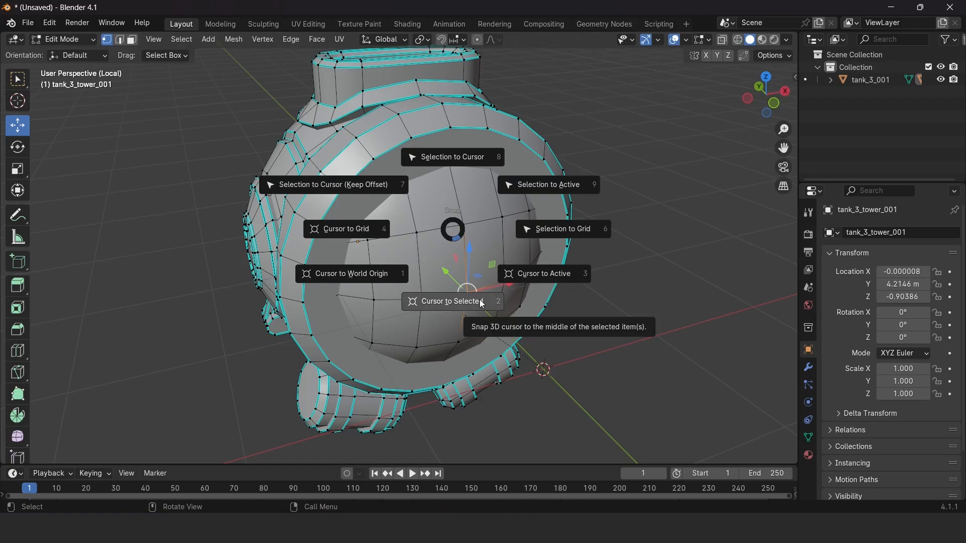
click(451, 301)
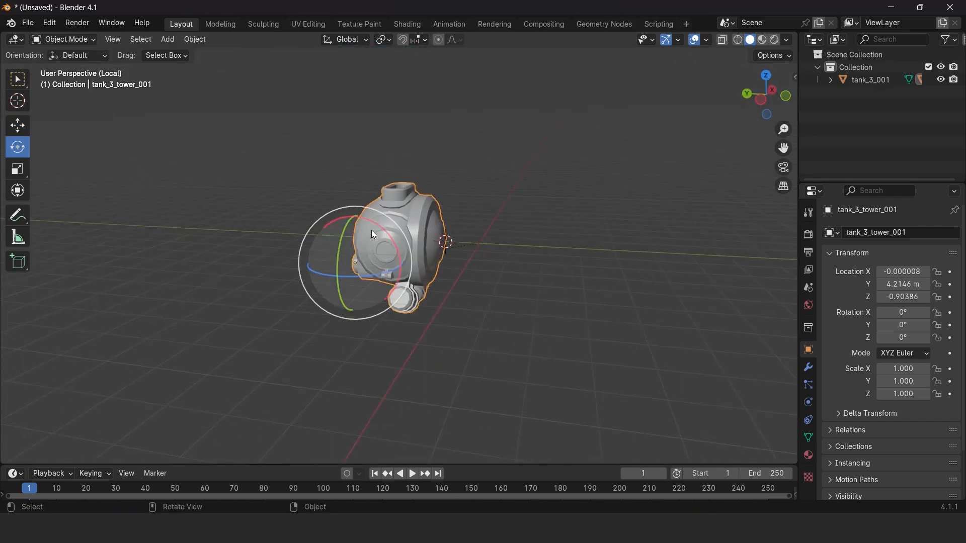
Set the tower's origin to the 3D cursor and test-rotate it around the new pivot.
click(194, 40)
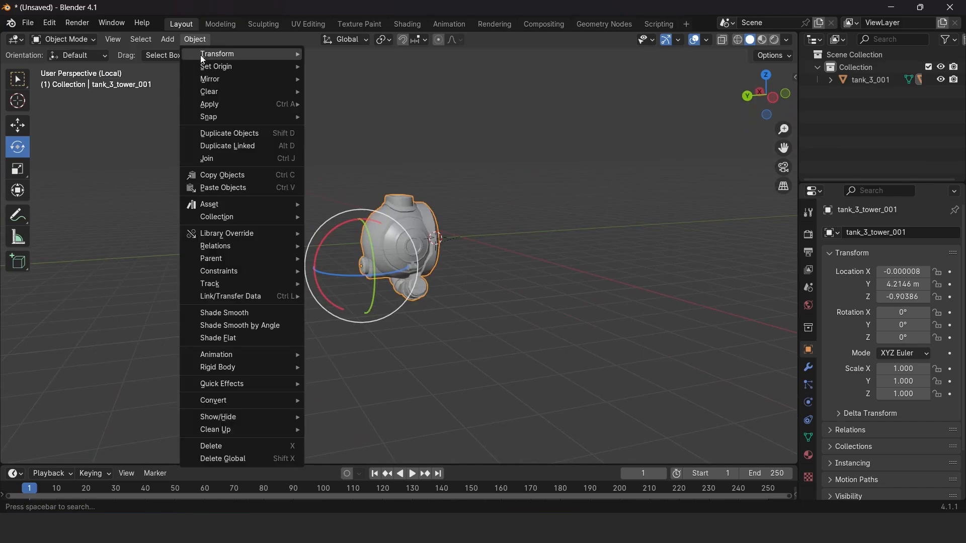
click(217, 67)
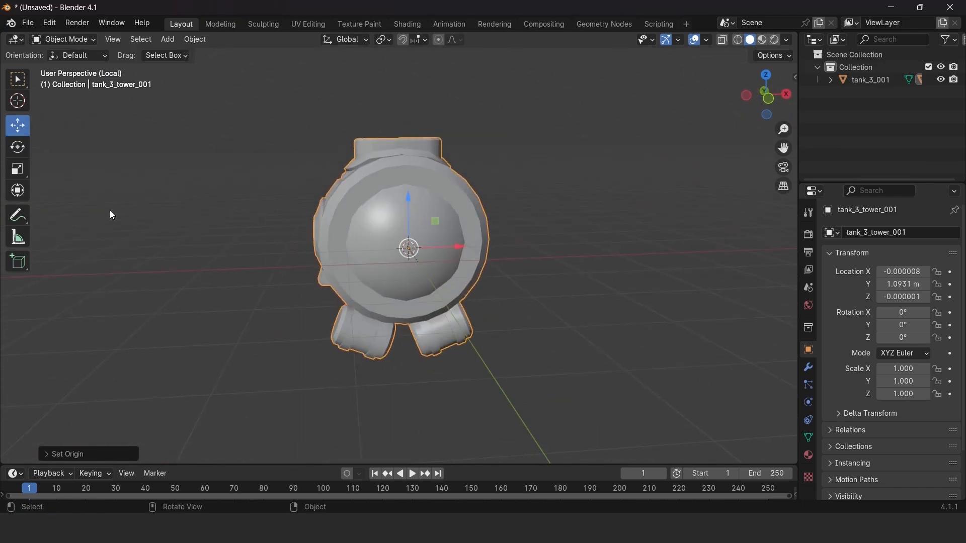
key(r)
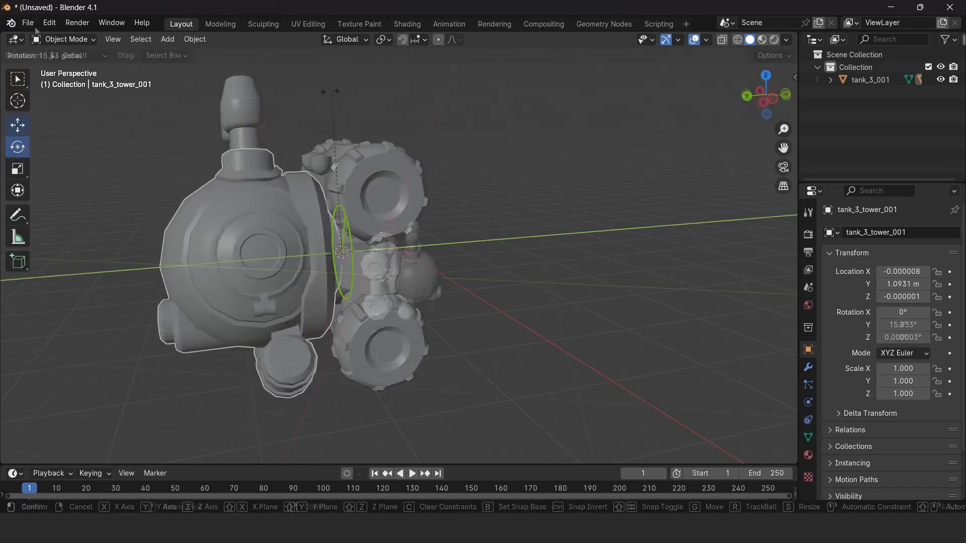
Start an FBX export of the tank from the File menu.
click(28, 23)
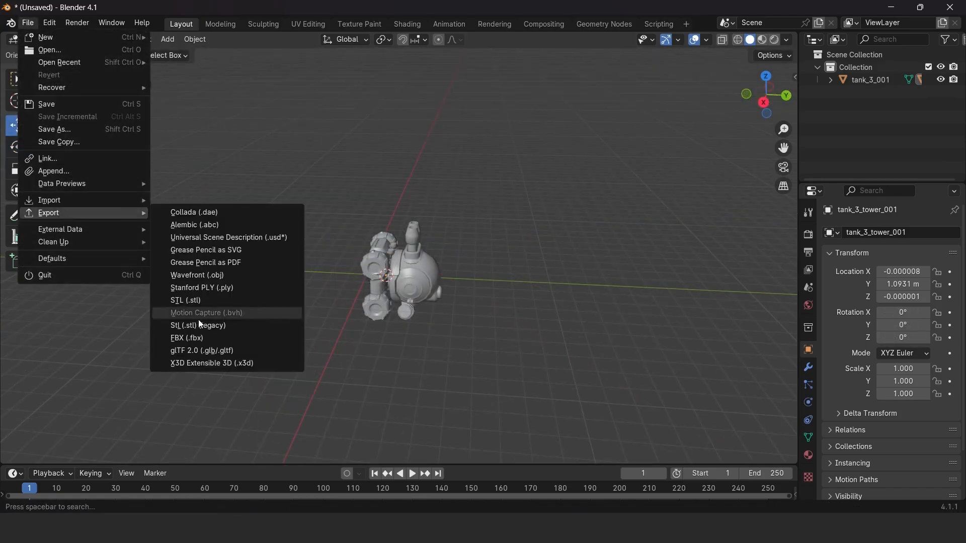
click(187, 338)
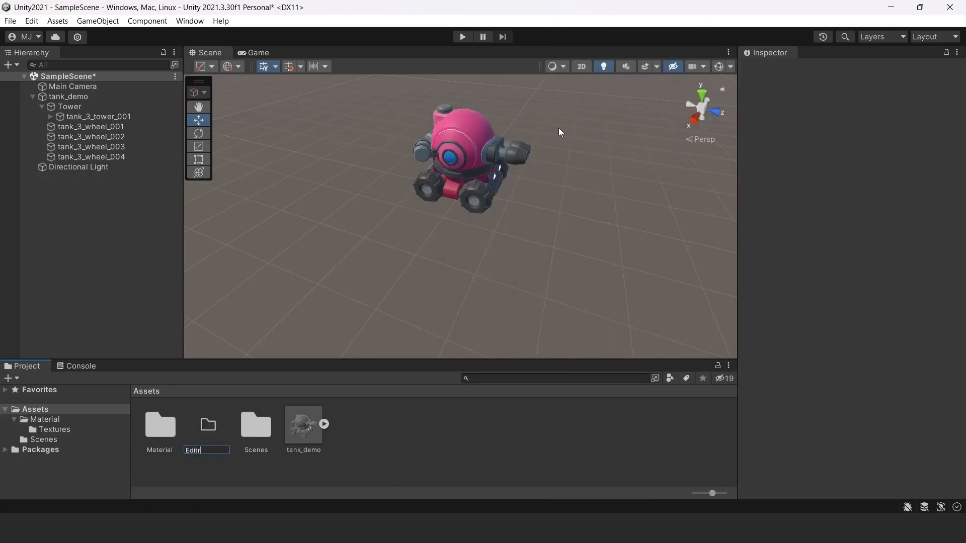
Name the new Assets folder Edited.
text(ed)
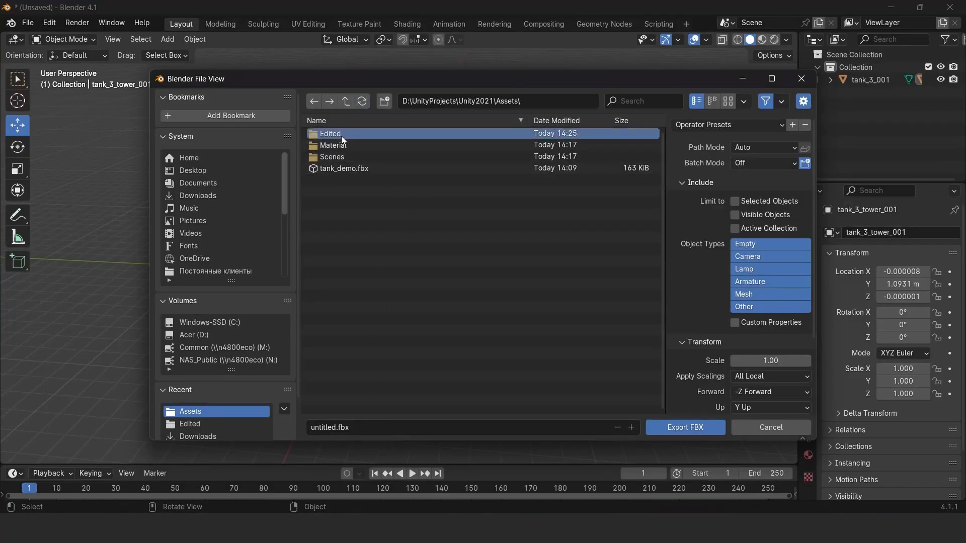
Choose the Edited folder as destination and name the file tank_demo_fixed.fbx.
double_click(330, 134)
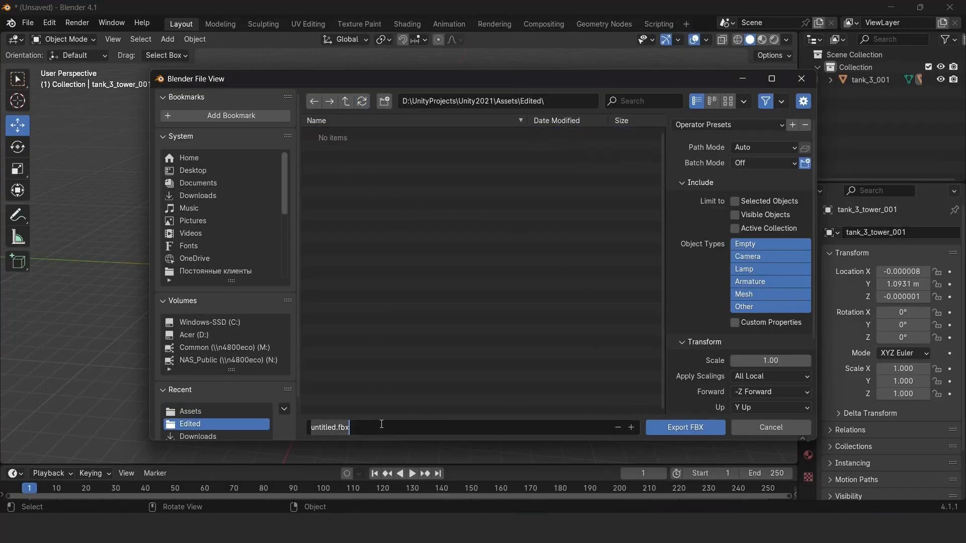
text(tank)
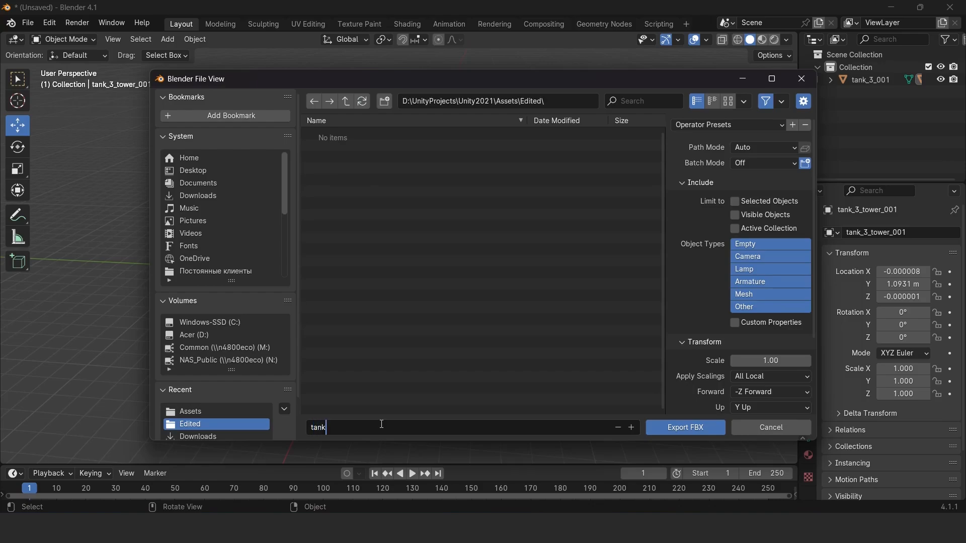
text(_demo)
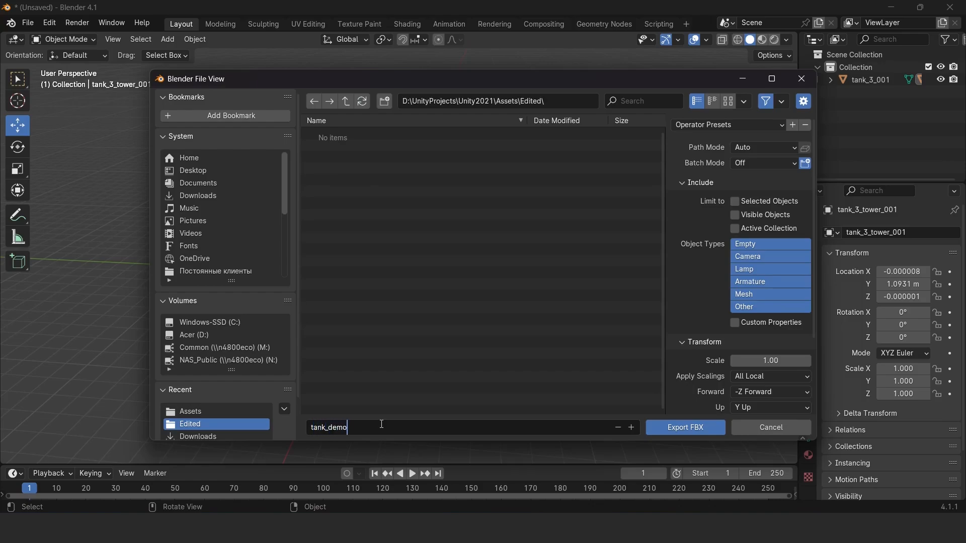
text(_fixed.fbx)
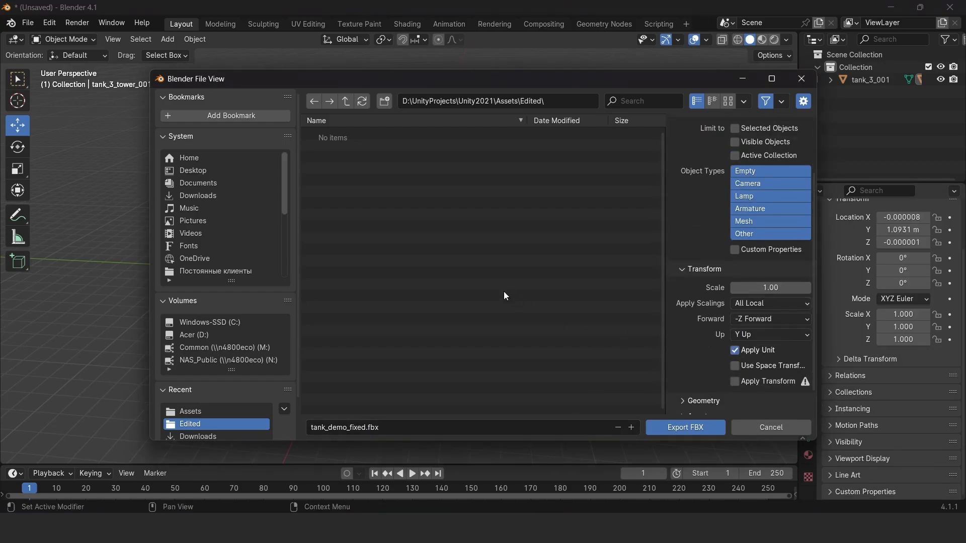
Set Apply Scalings to FBX Units Scale and export the tank FBX.
scroll(up, 3)
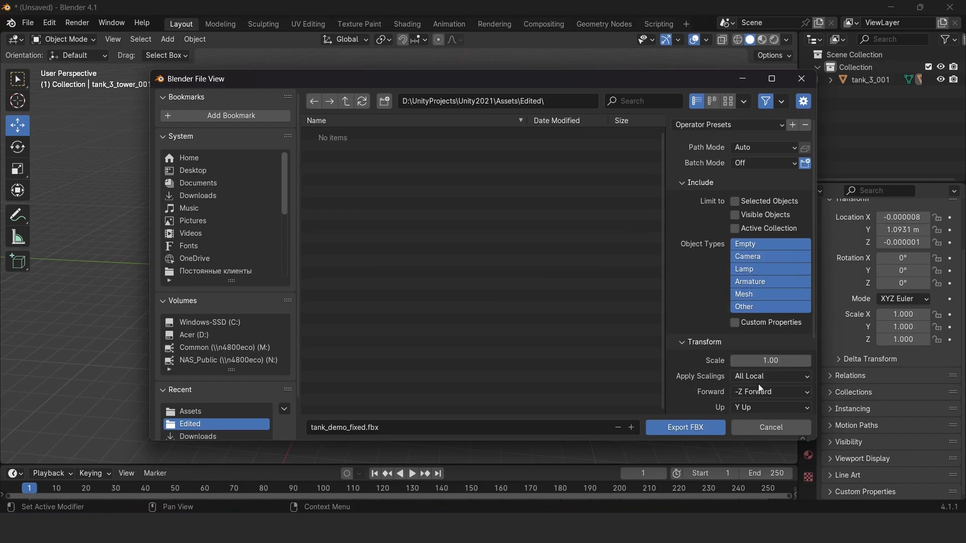
click(770, 375)
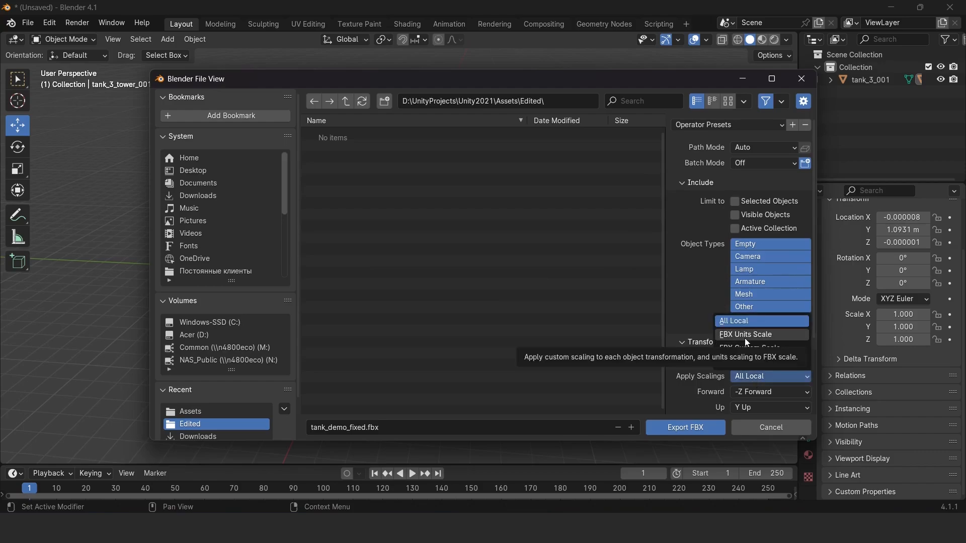
click(745, 334)
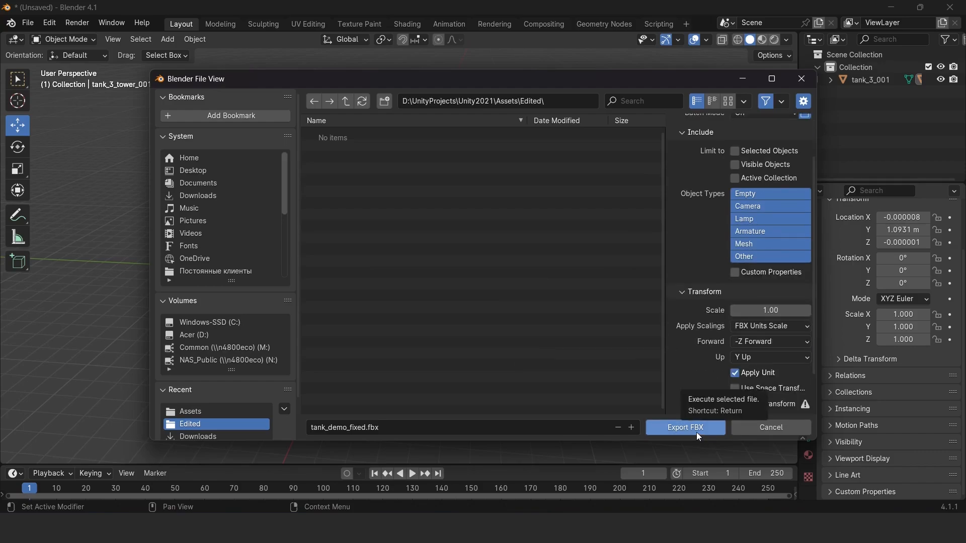
click(685, 427)
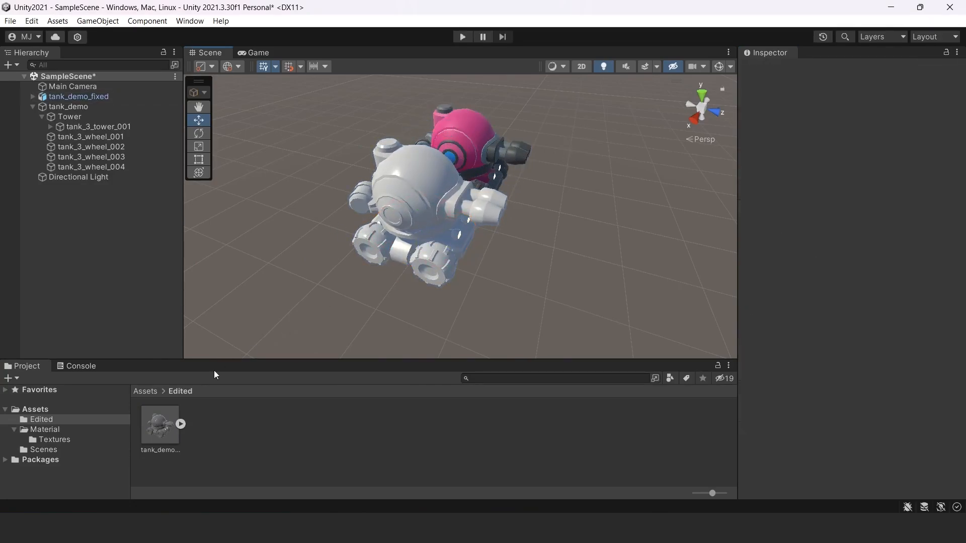
Add the imported tank_demo_fixed model to the SampleScene beside the original tank.
click(44, 430)
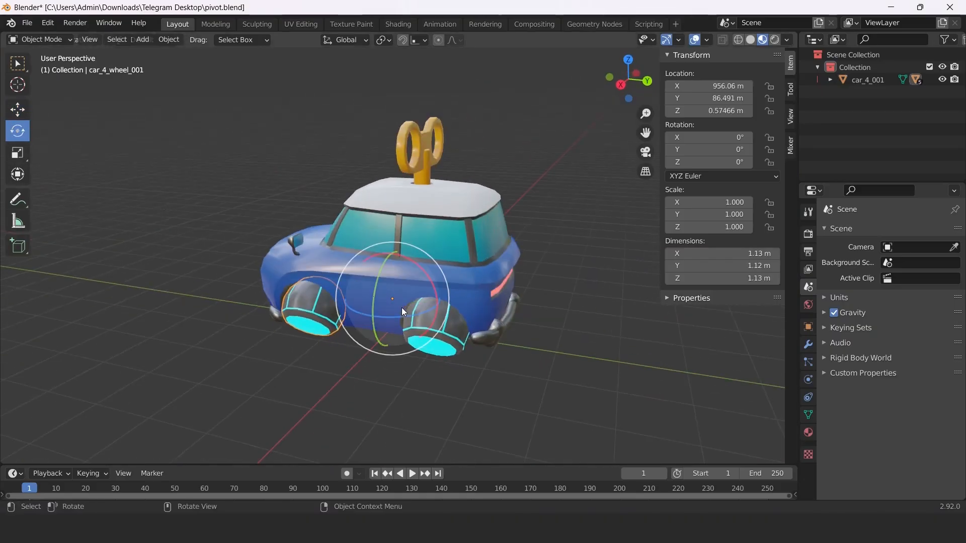
Test a wheel's rotation, set another wheel's origin to its geometry, and check it spins in place.
key(r)
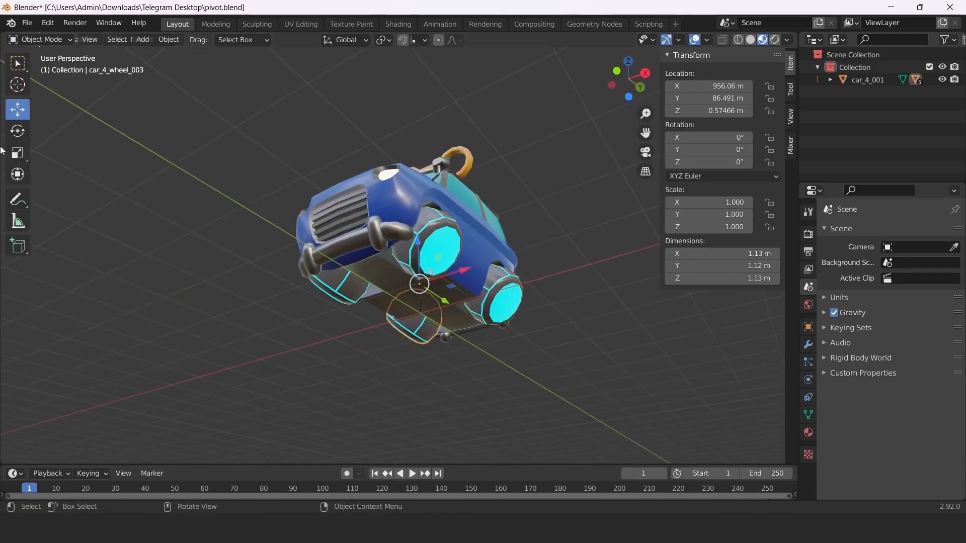
click(18, 131)
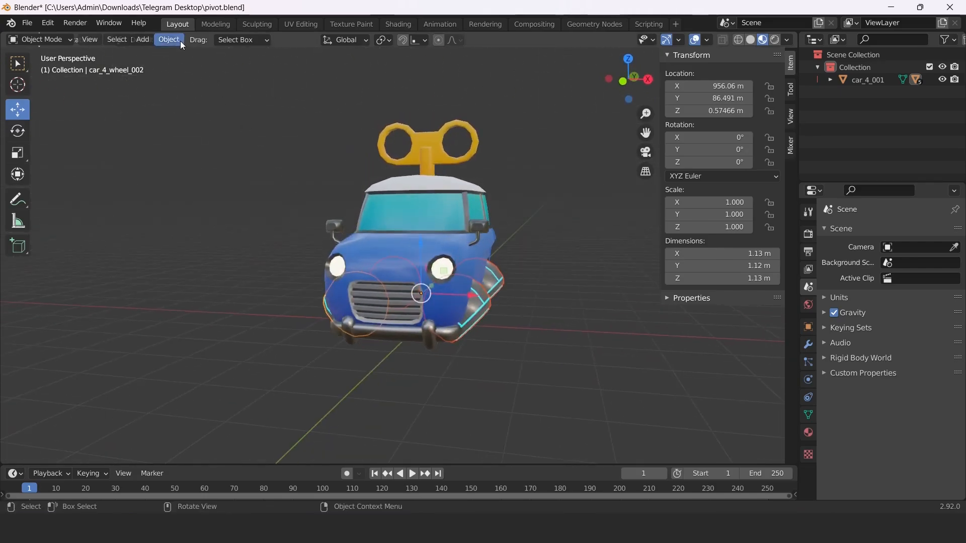
click(168, 40)
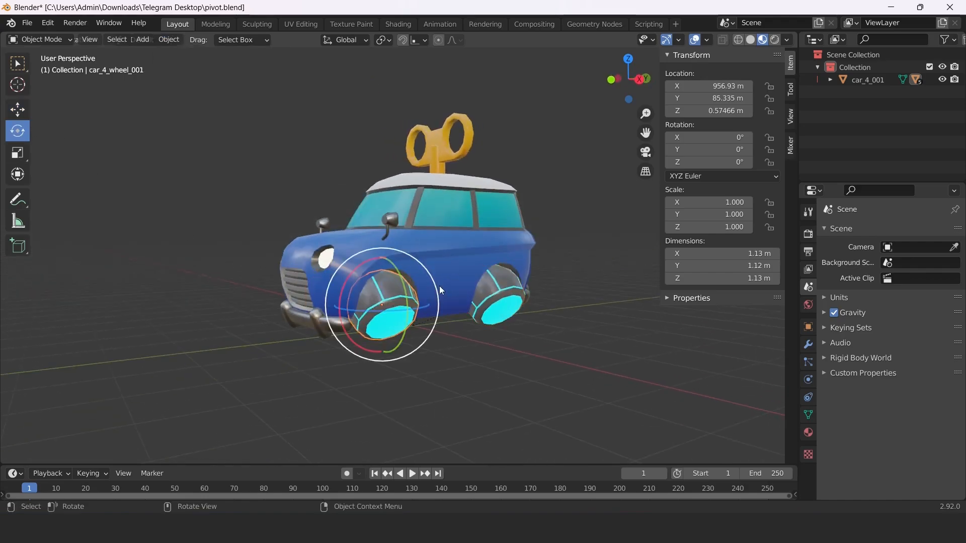
key(r)
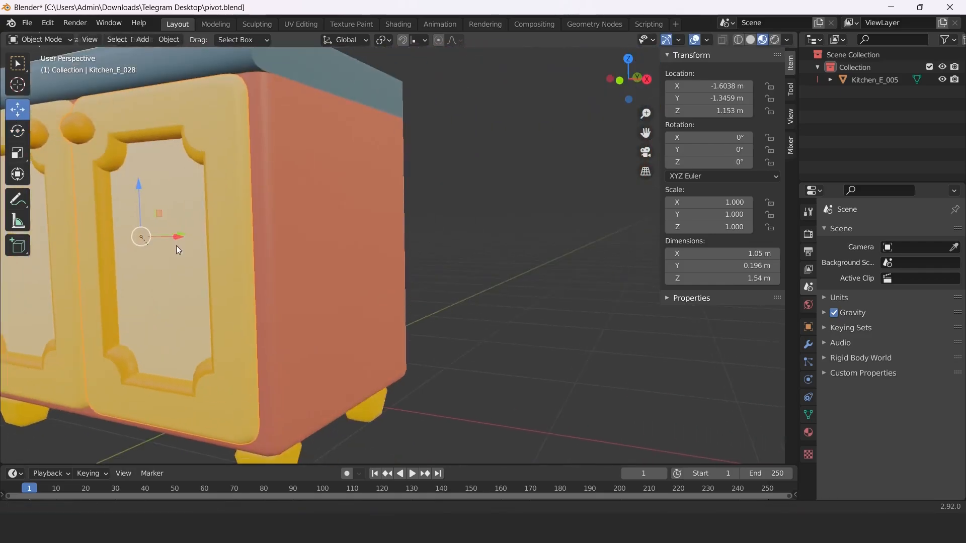
Edit the Kitchen_E_028 door mesh and snap the 3D cursor to its selected hinge edge.
key(Tab)
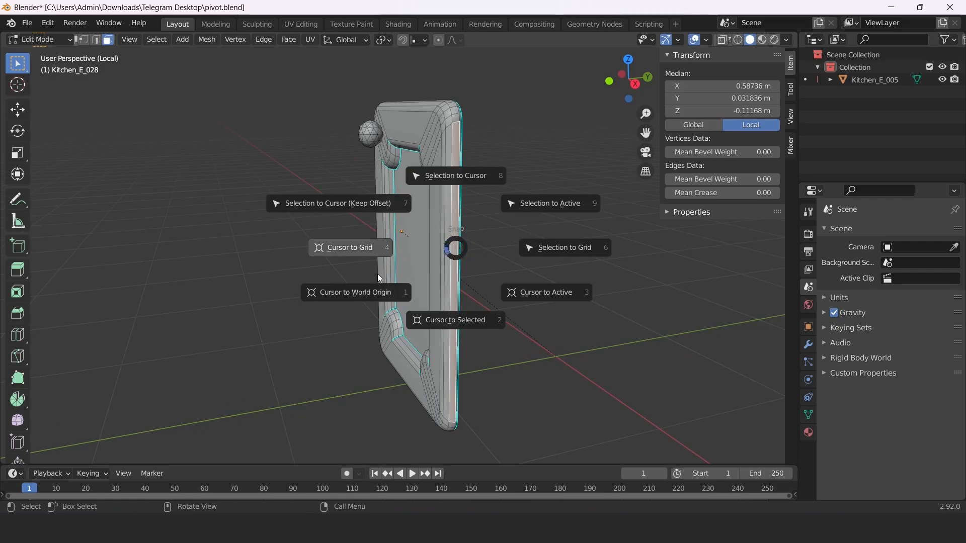
mouse_move(455, 320)
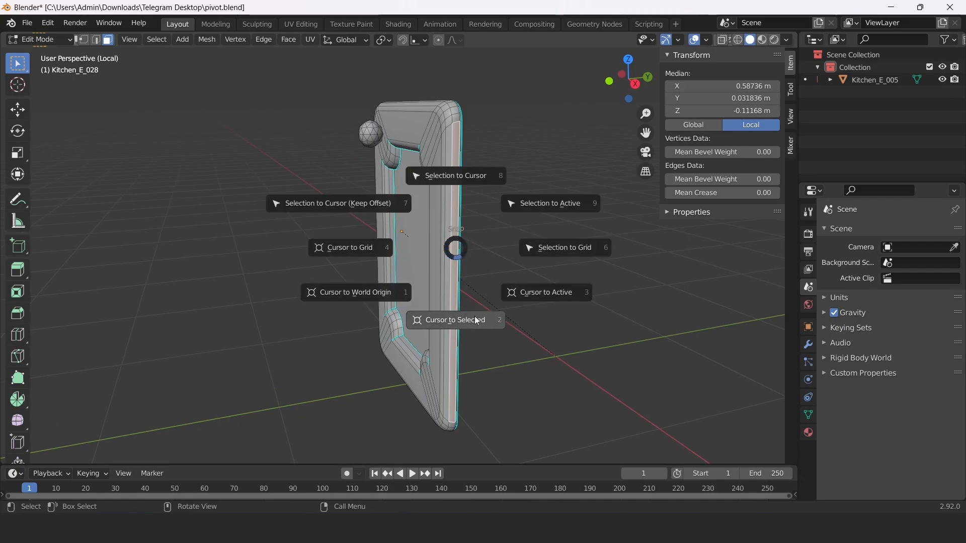
mouse_move(463, 315)
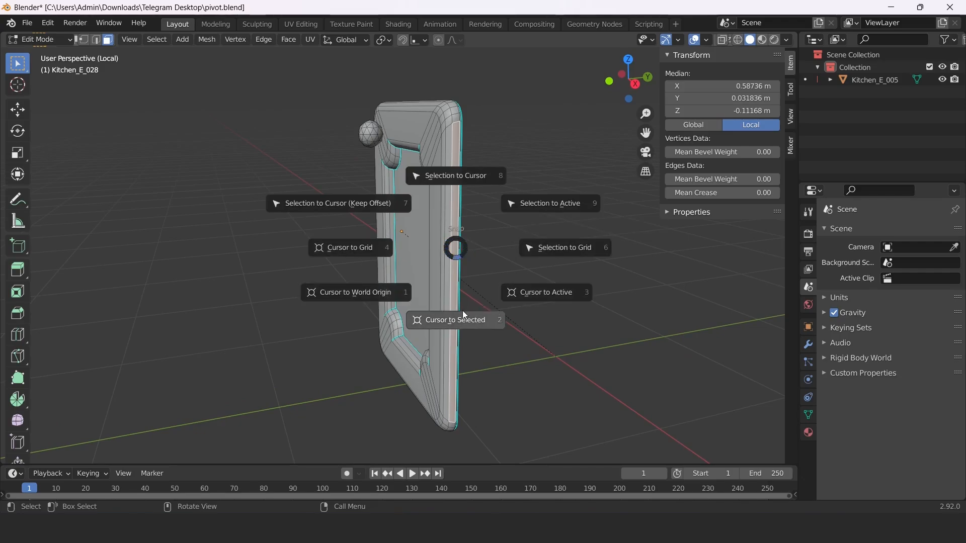
click(455, 320)
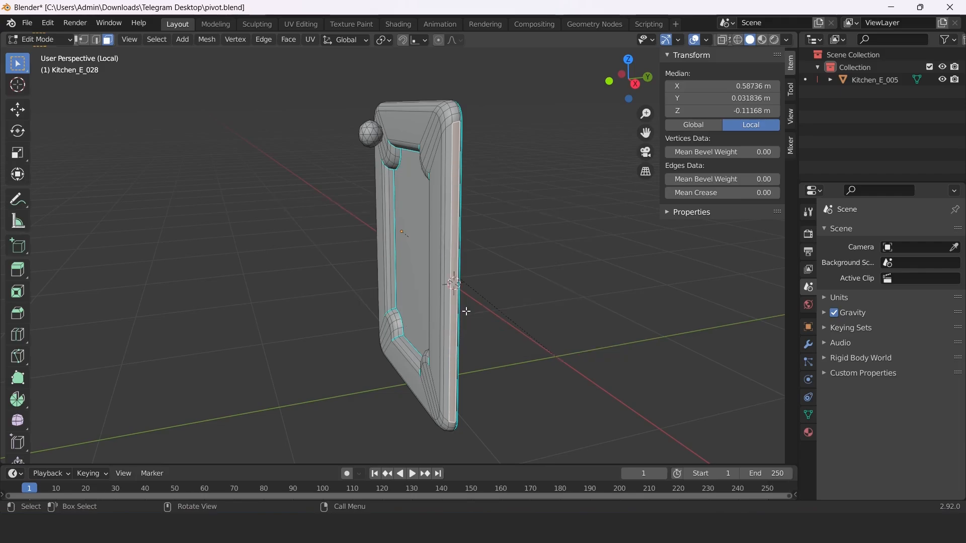
drag(432, 278, 394, 247)
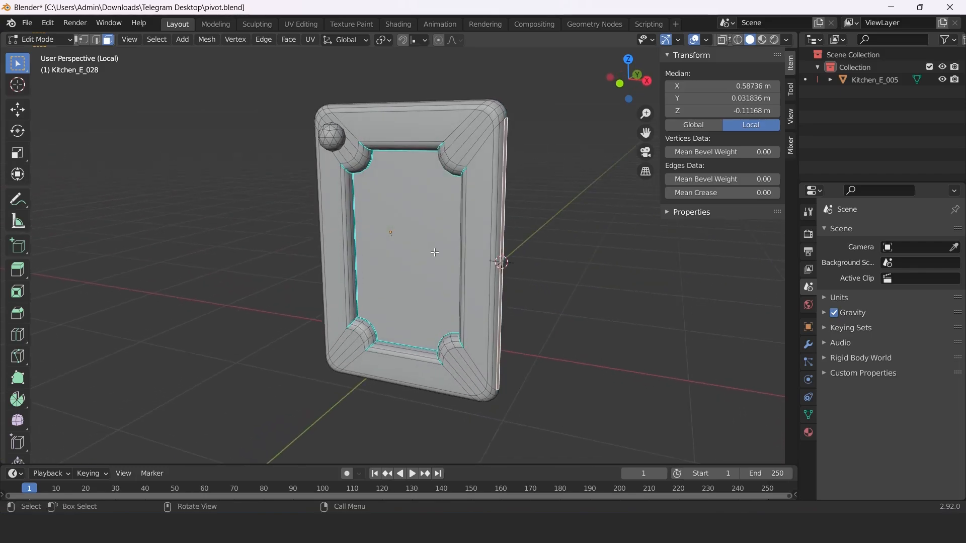
Return to Object Mode and set the right door's origin to the 3D cursor.
click(37, 39)
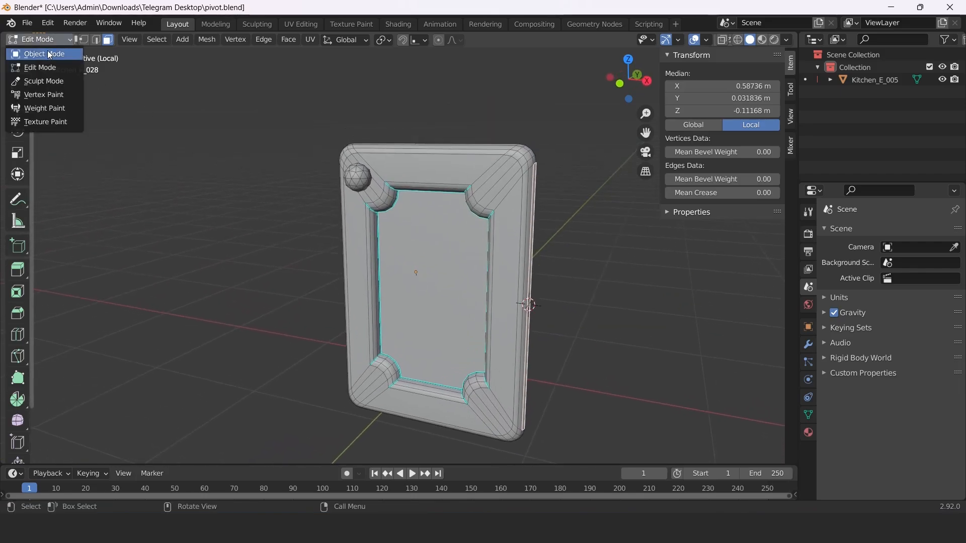
click(40, 54)
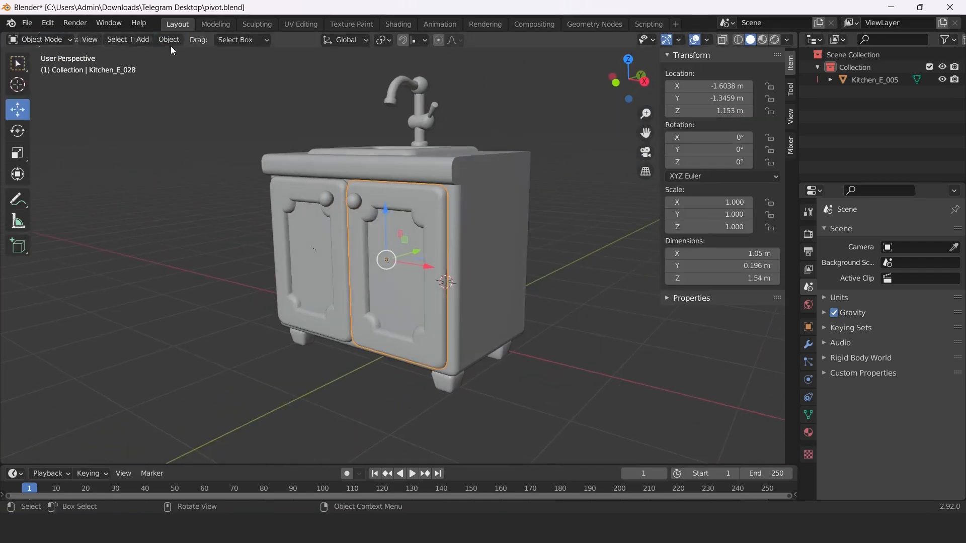
click(168, 39)
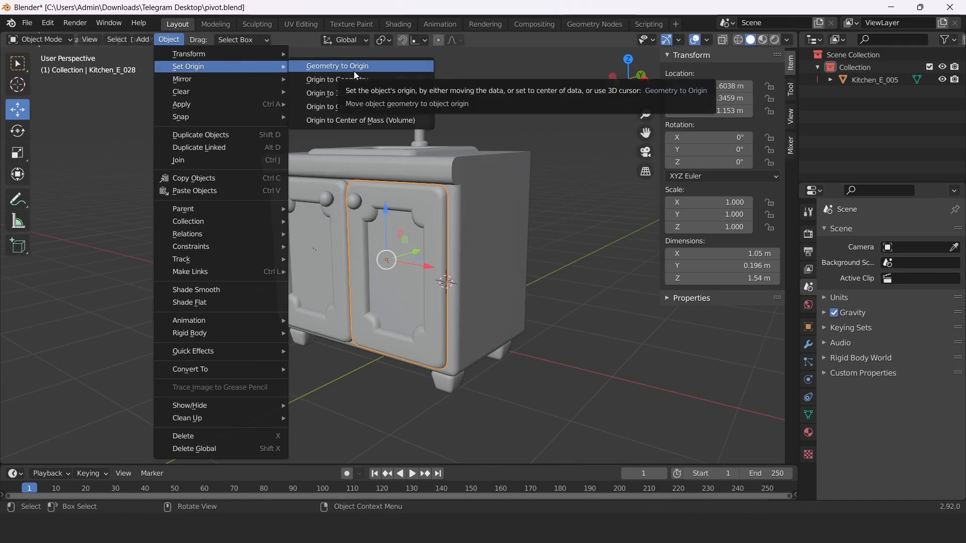
mouse_move(337, 92)
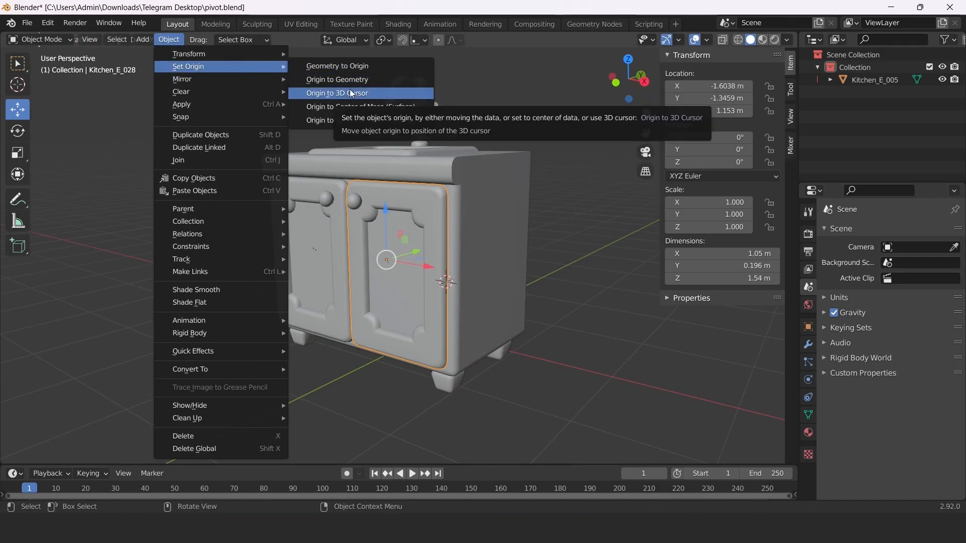
click(336, 92)
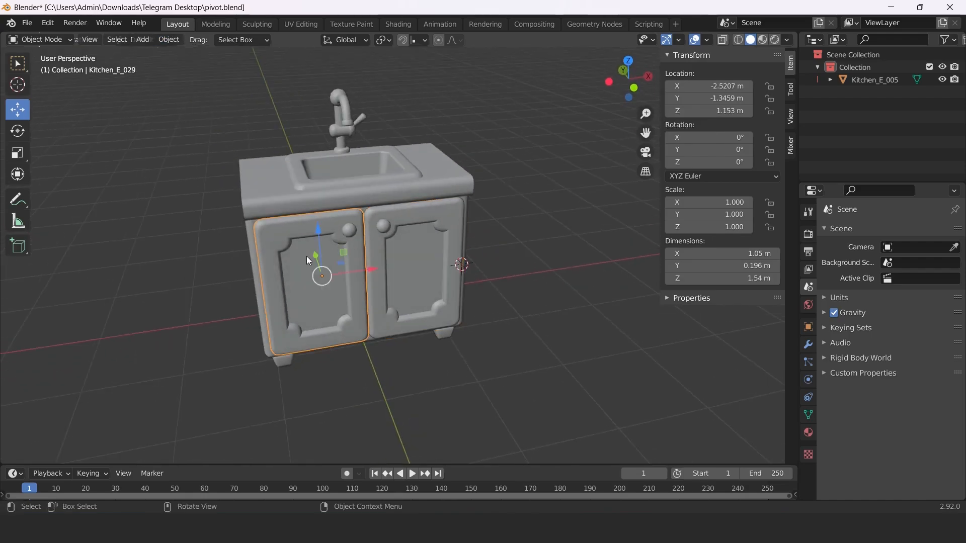
Edit the Kitchen_E_029 door mesh, select its outer hinge edge and return to Object Mode.
click(42, 40)
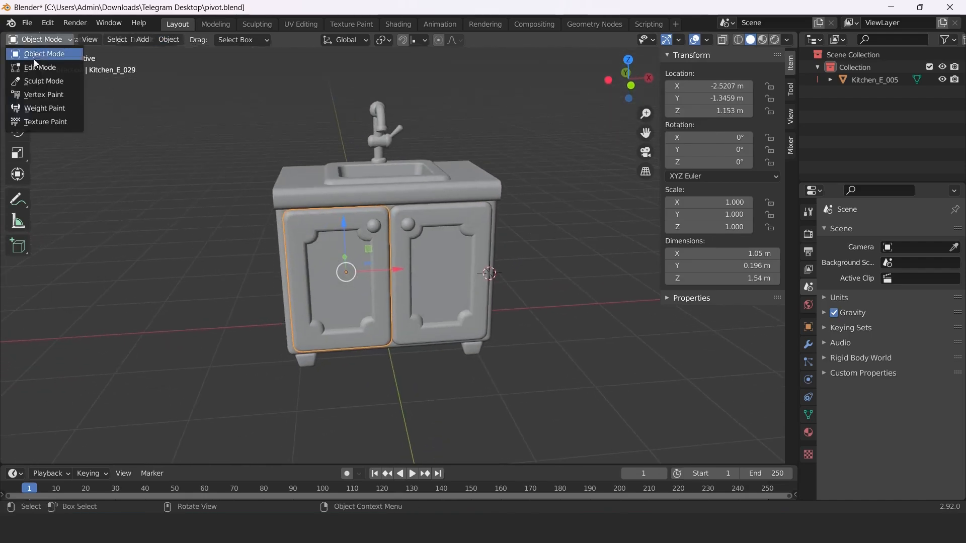
click(39, 67)
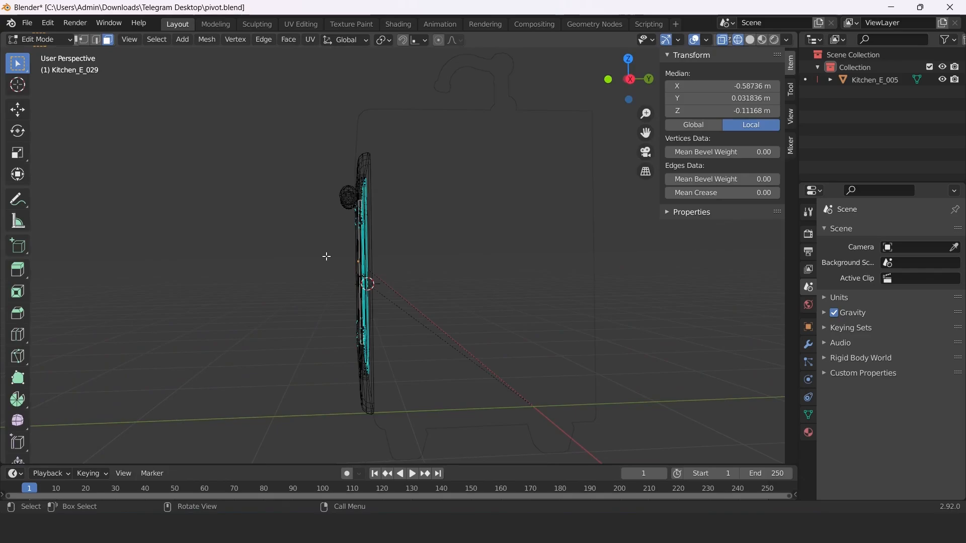
right_click(326, 256)
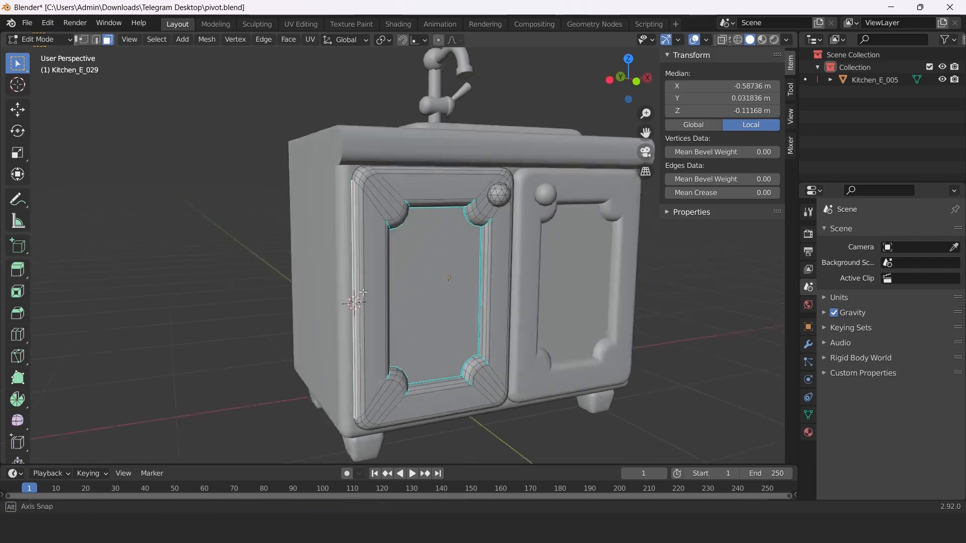
key(Tab)
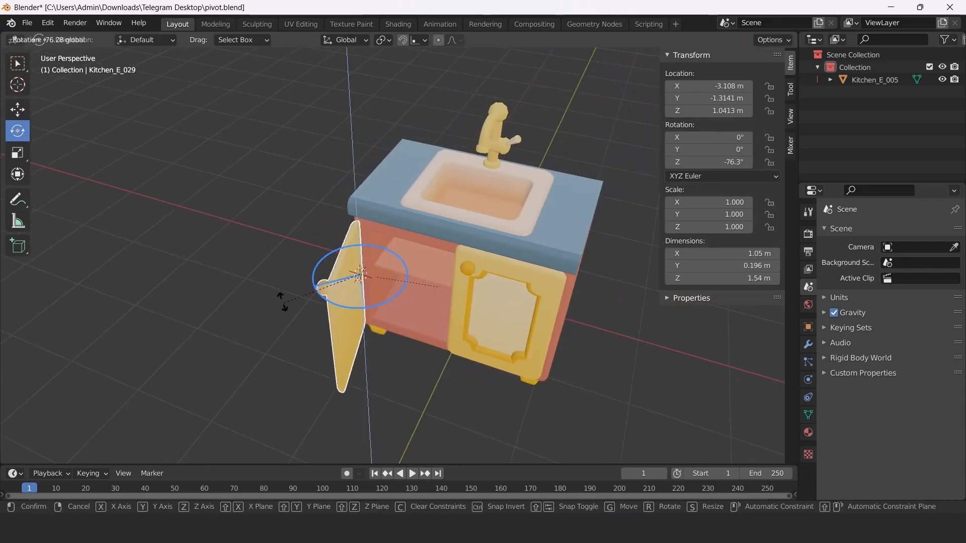
mouse_move(364, 274)
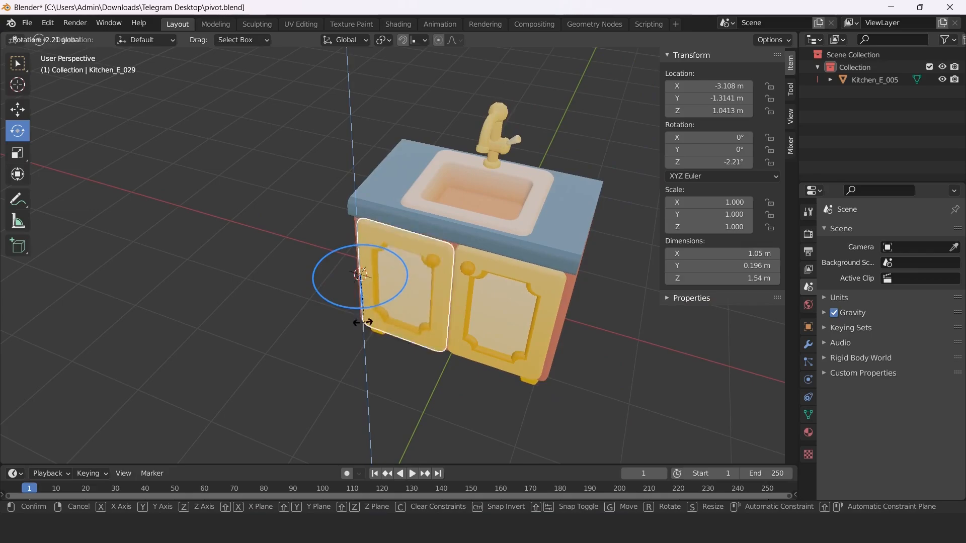
mouse_move(361, 275)
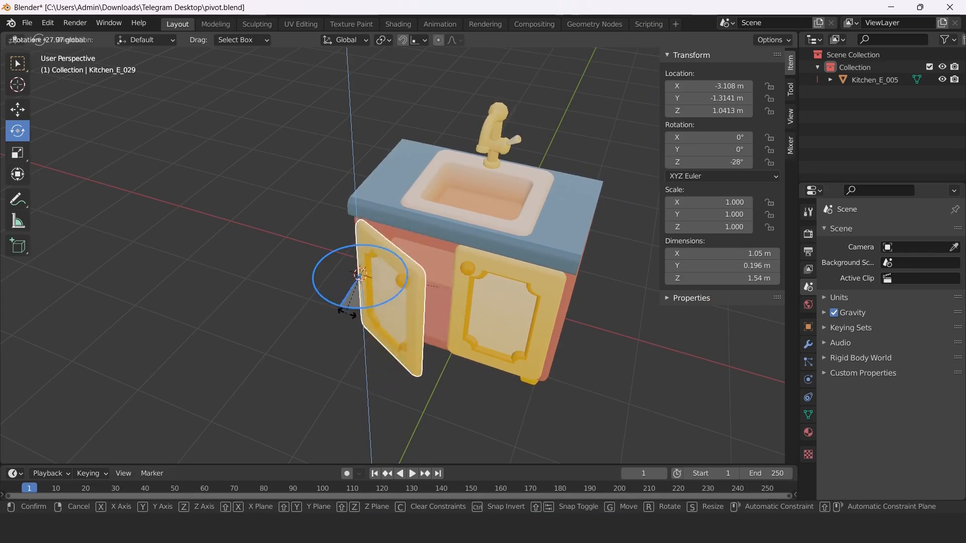